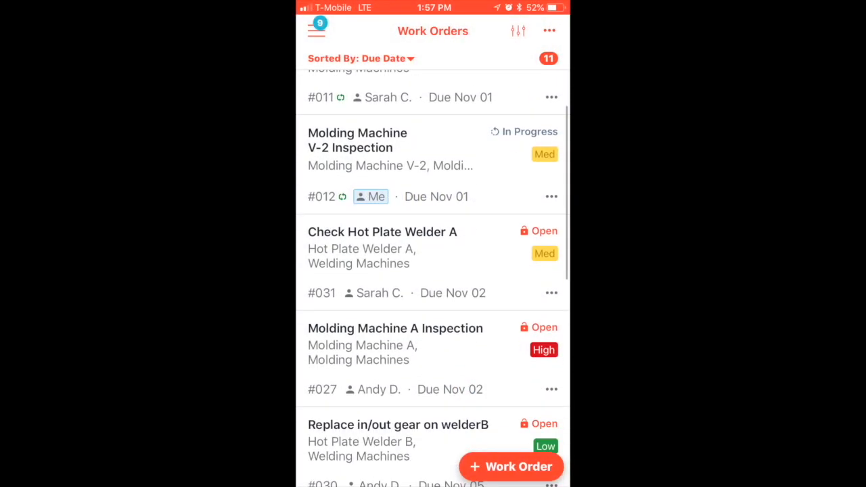
Step: Scroll the work orders list and open the Molding Machine V-2 Inspection card
scroll("down", 3)
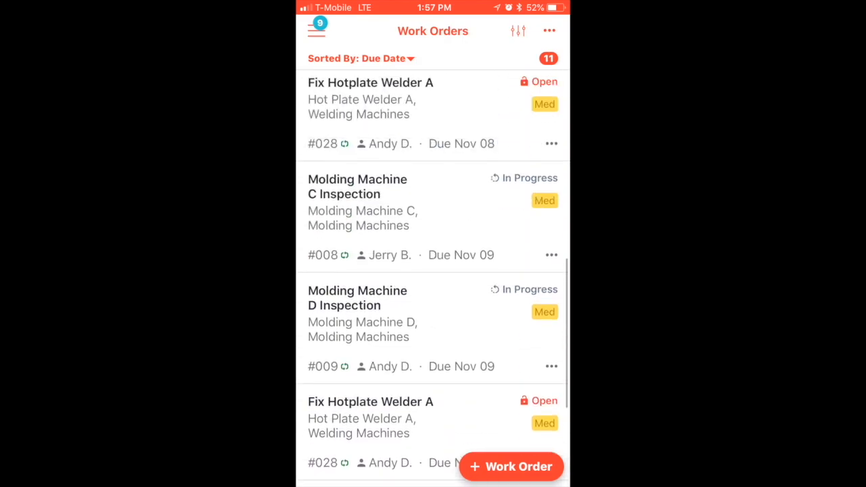
left_click(316, 31)
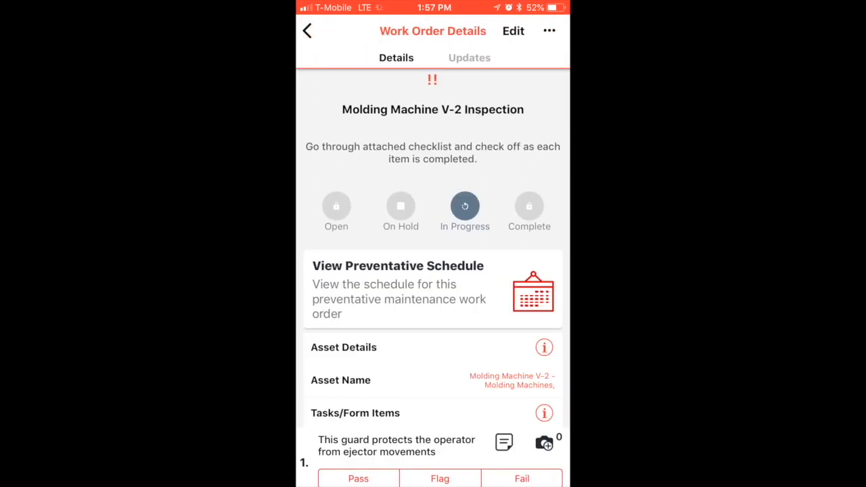
Step: Pass the first checklist item, start the work timer, and save a drawn signature
left_click(401, 207)
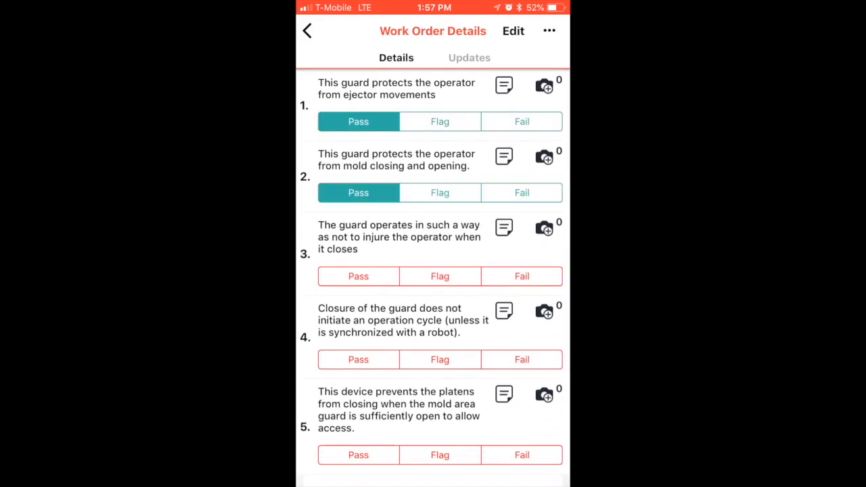
scroll("up", 3)
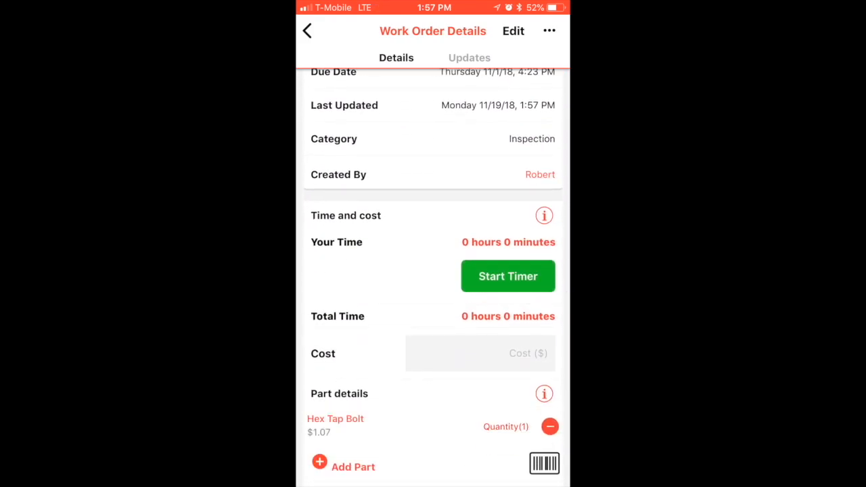
left_click(508, 276)
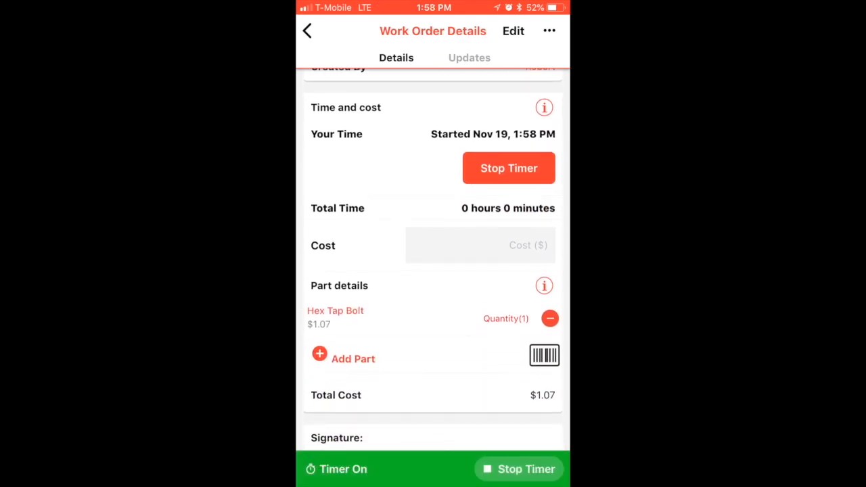
left_click(343, 359)
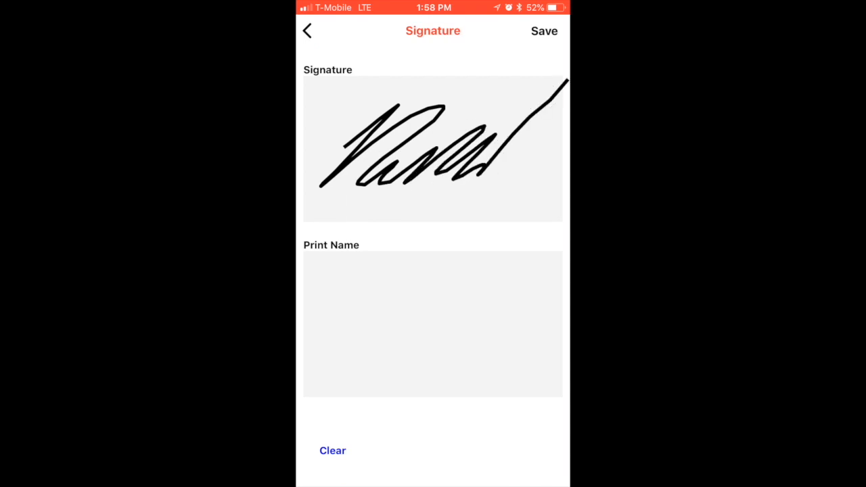
left_click(544, 31)
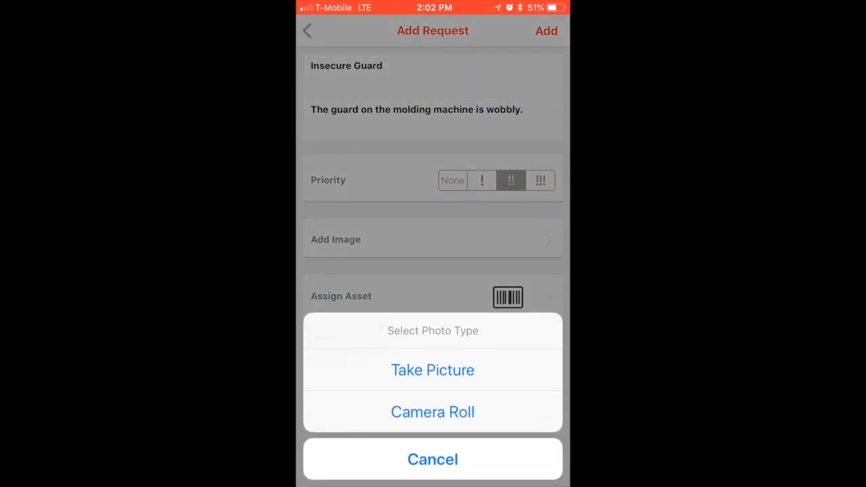
Step: Attach a molding machine photo, submit the Insecure Guard request, and return to UpKeep
left_click(432, 412)
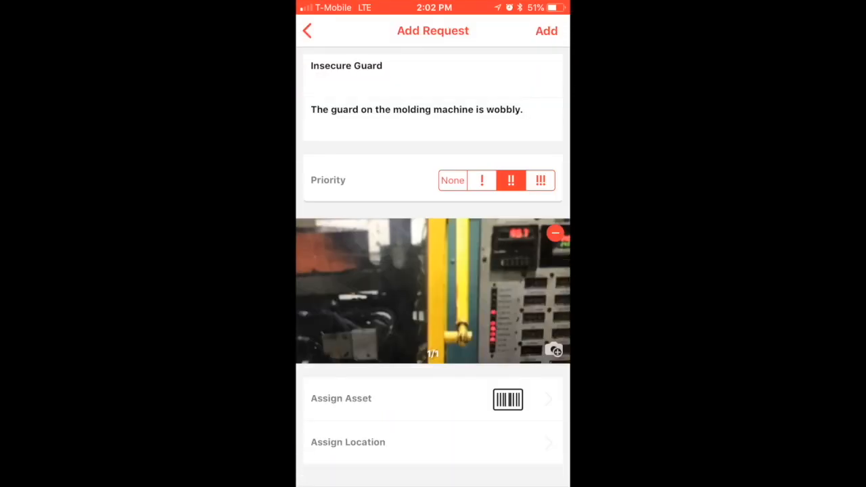
left_click(546, 31)
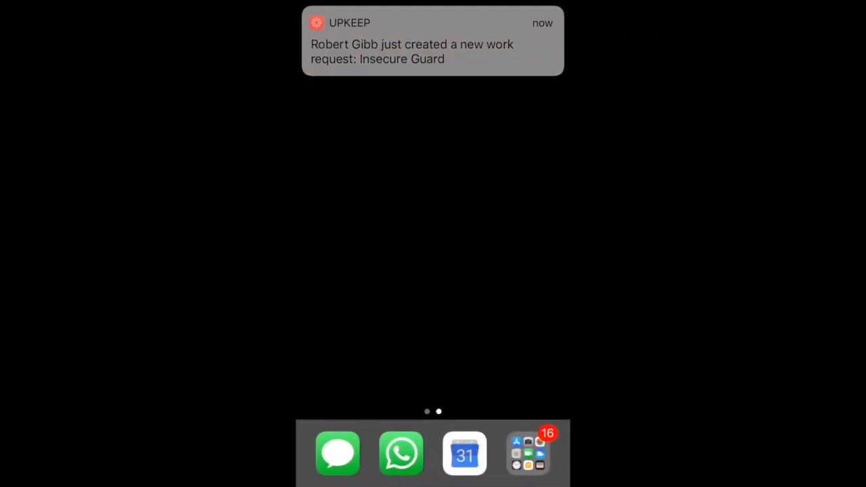
left_click(432, 41)
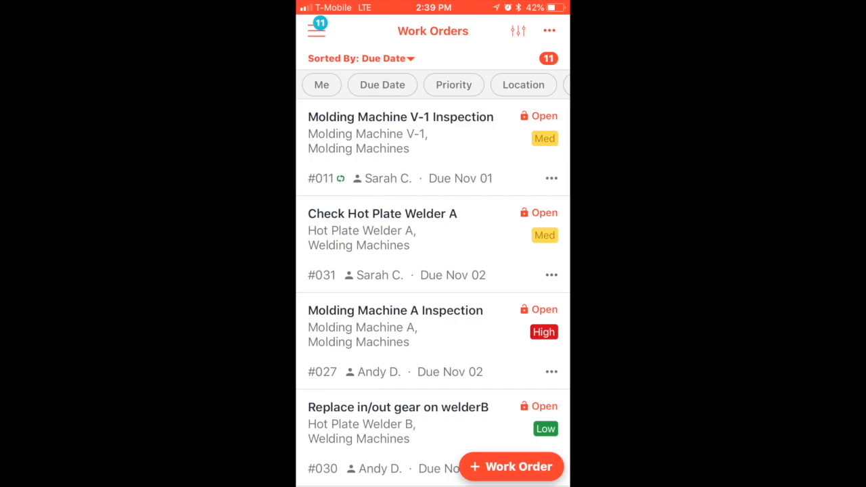
Step: Go from the hamburger menu to Messages for the Molding Injection Machines chat
left_click(317, 30)
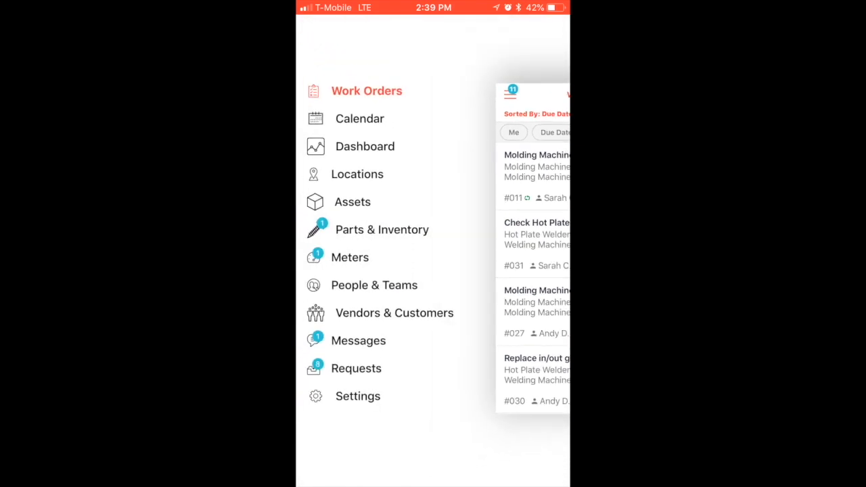
left_click(358, 341)
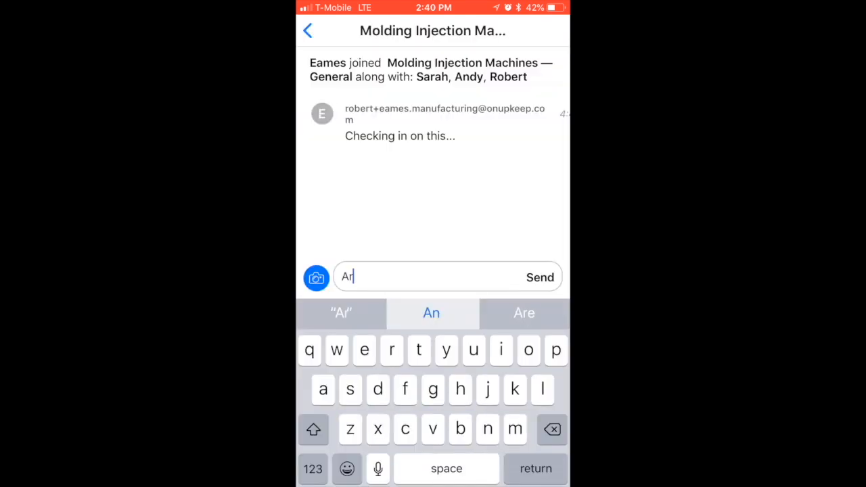
Step: Ask whether the new guards are in, then send 'Perfect, thanks!' after the reply
type("Are the new guards in yet for the molding inje")
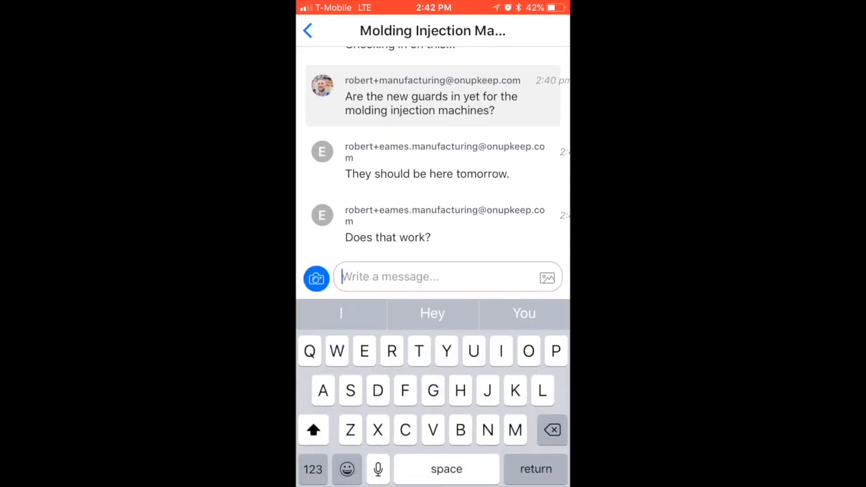
type("Perfect, thank")
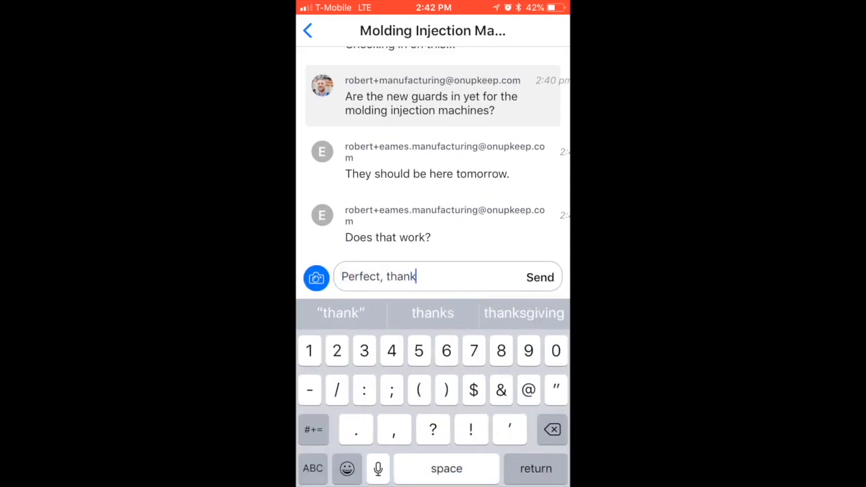
left_click(541, 277)
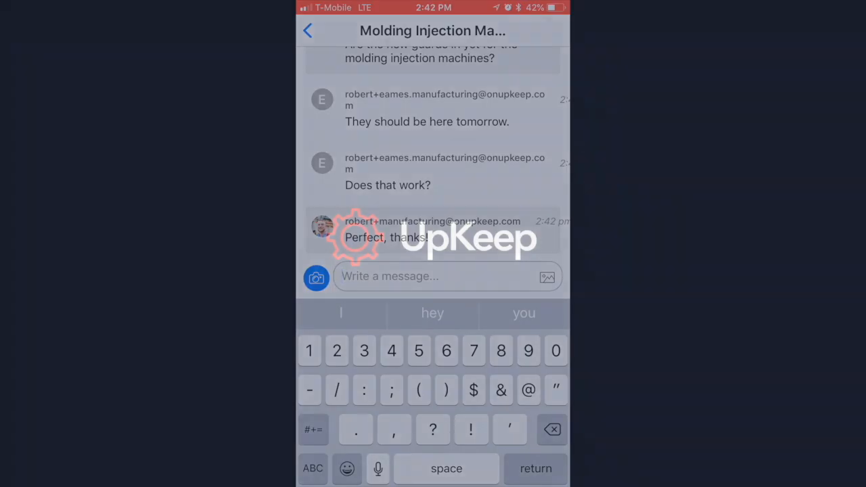